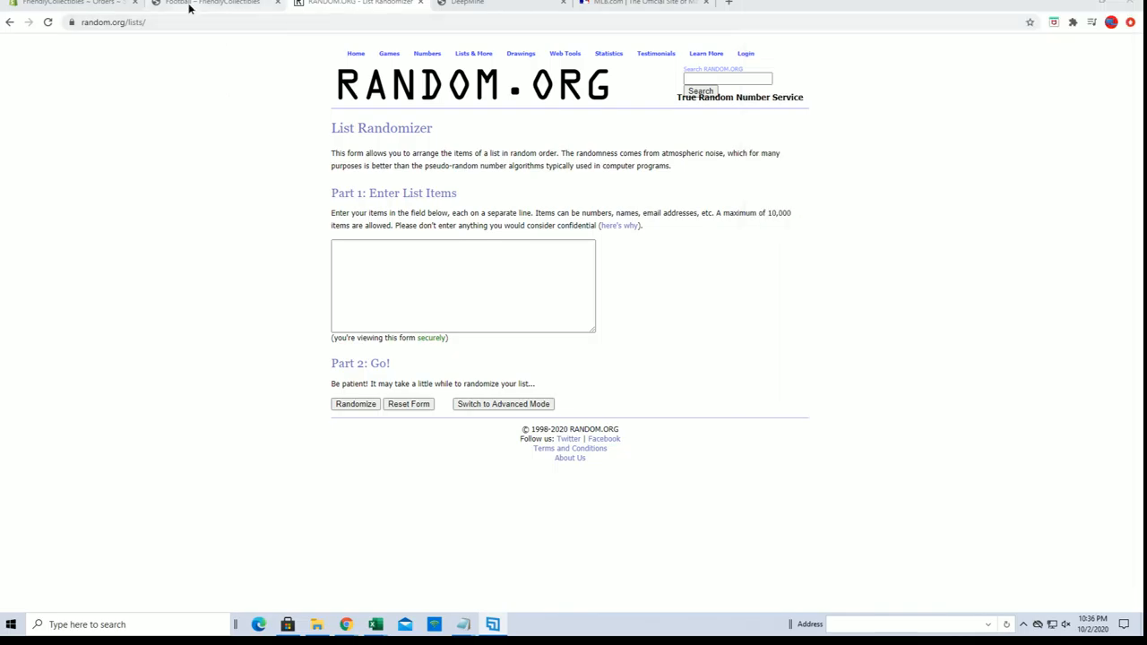
# Step: Browse the Football collection and move to page 2 of its listings
pyautogui.click(215, 3)
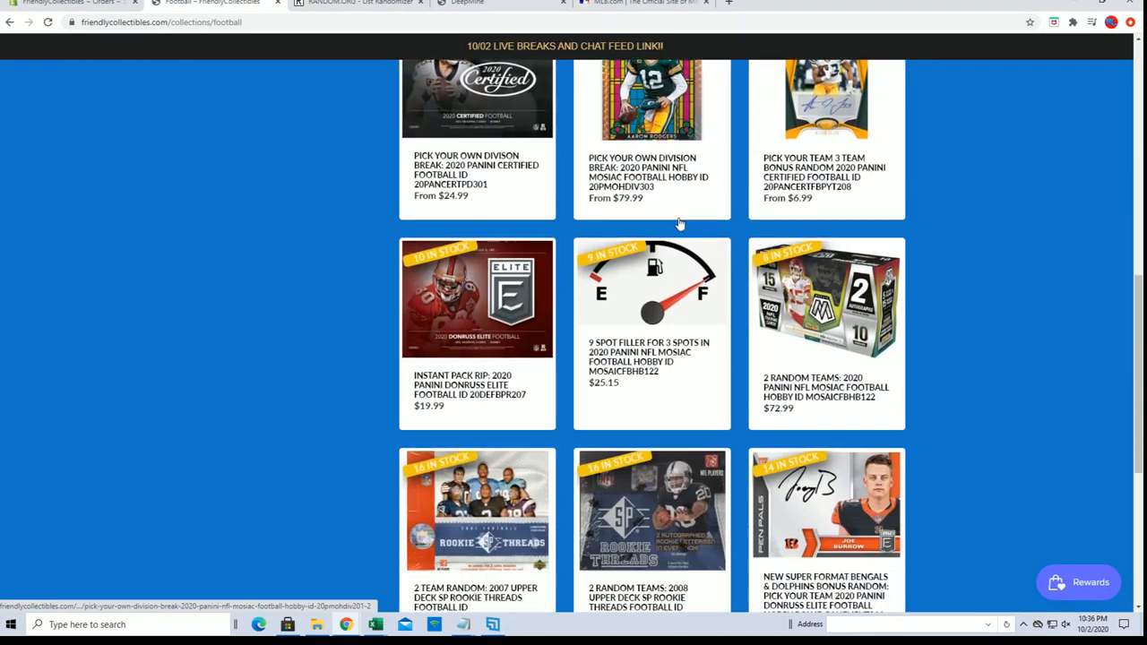
pyautogui.scroll(3)
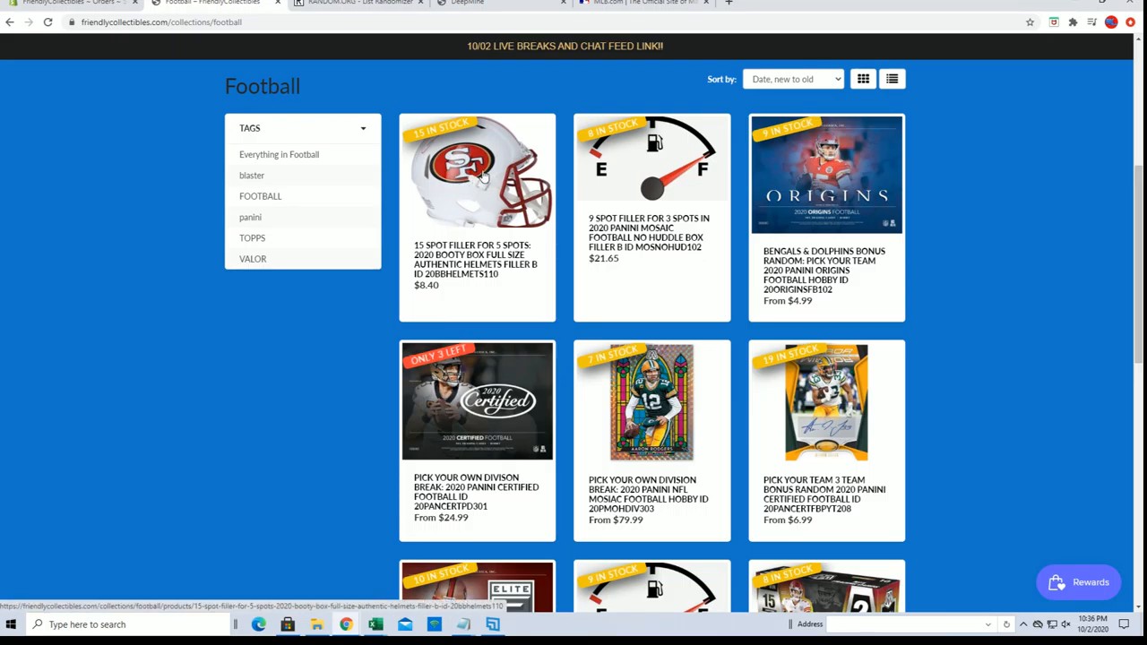
pyautogui.scroll(-3)
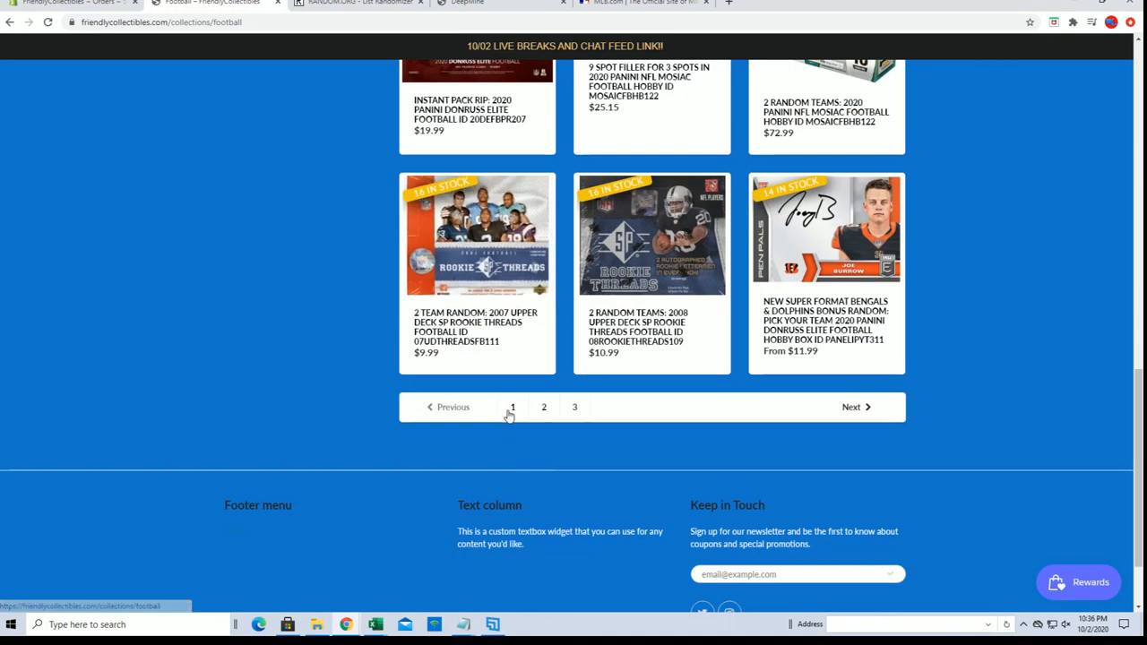
pyautogui.click(544, 407)
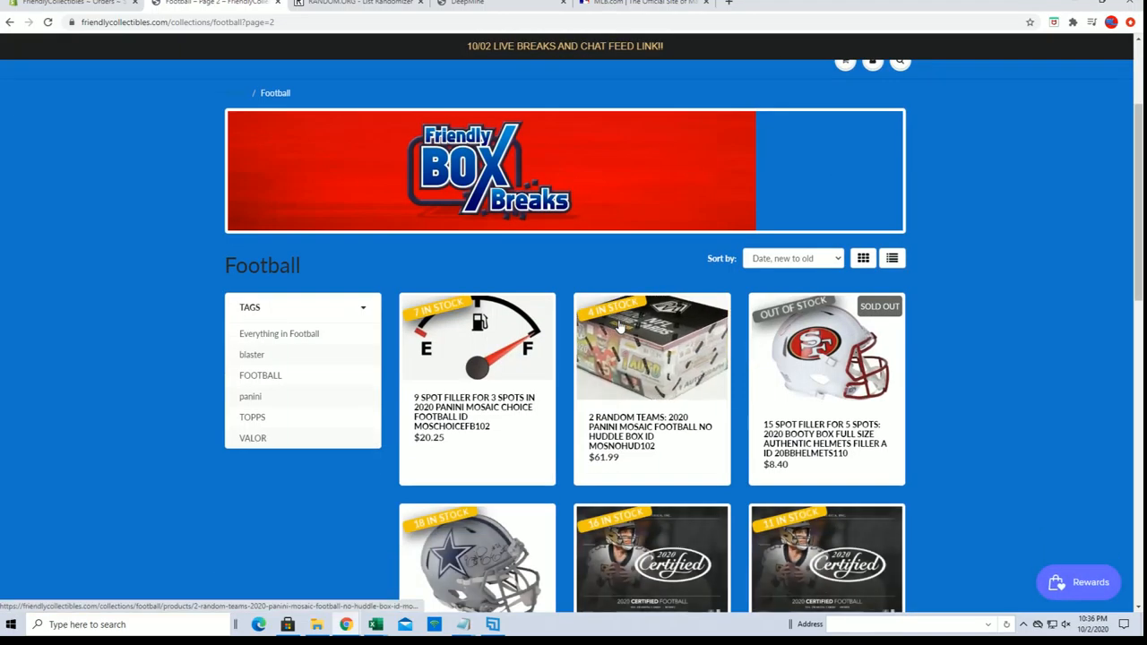
pyautogui.scroll(-3)
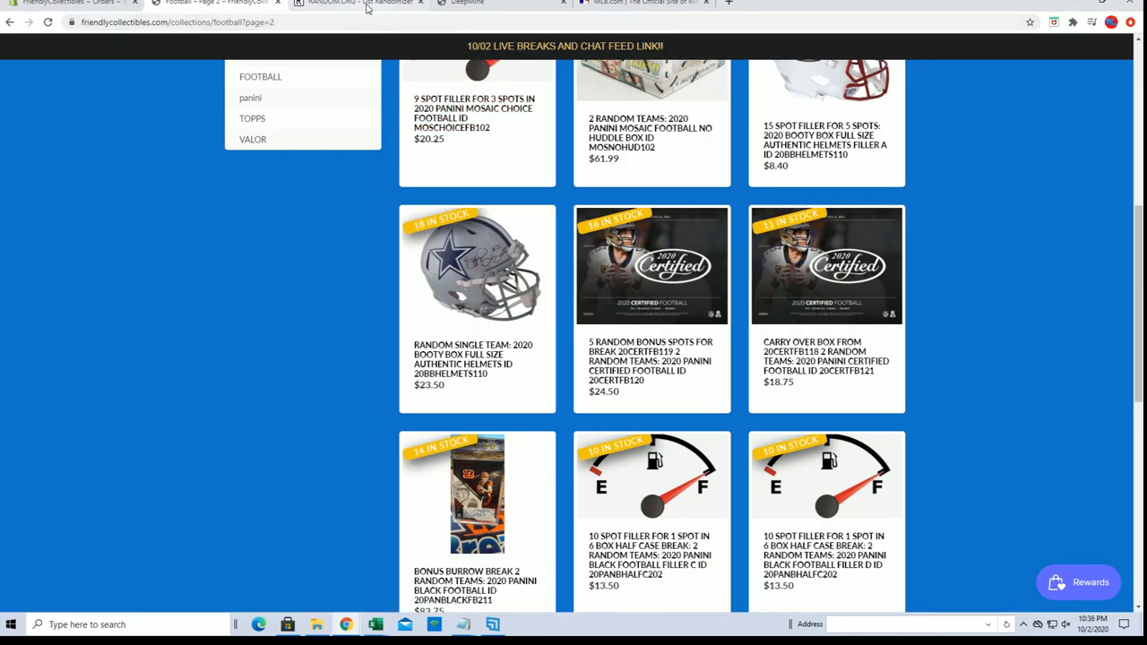
# Step: Reshuffle the 15-name list with Again! until it reads randomized 7 times
pyautogui.click(359, 4)
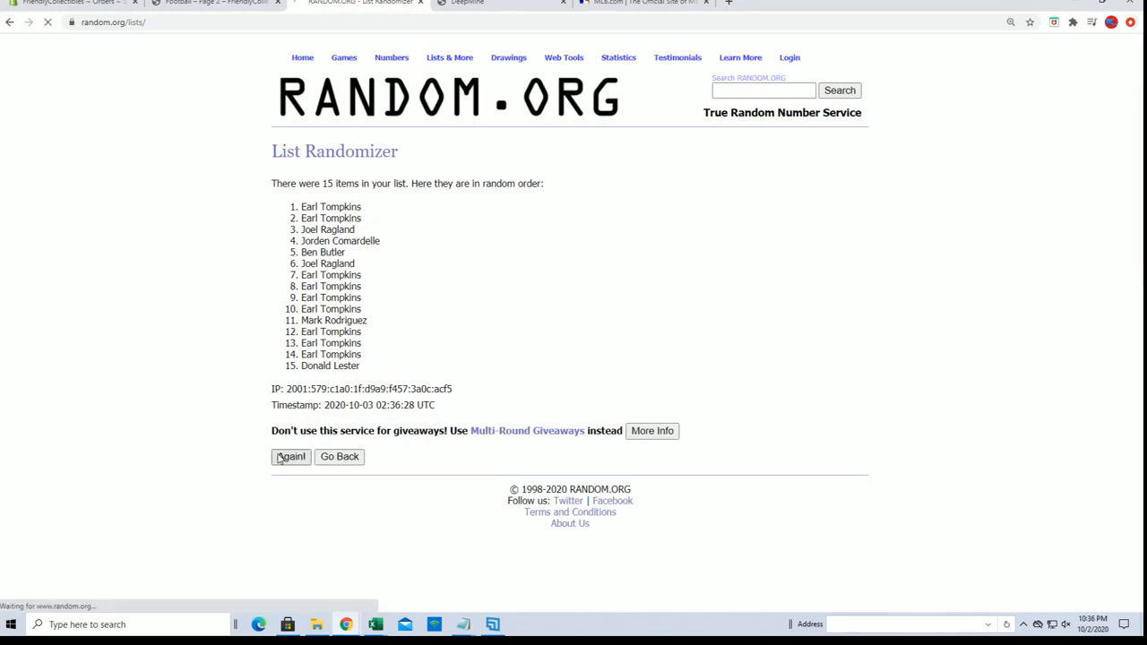
pyautogui.click(290, 457)
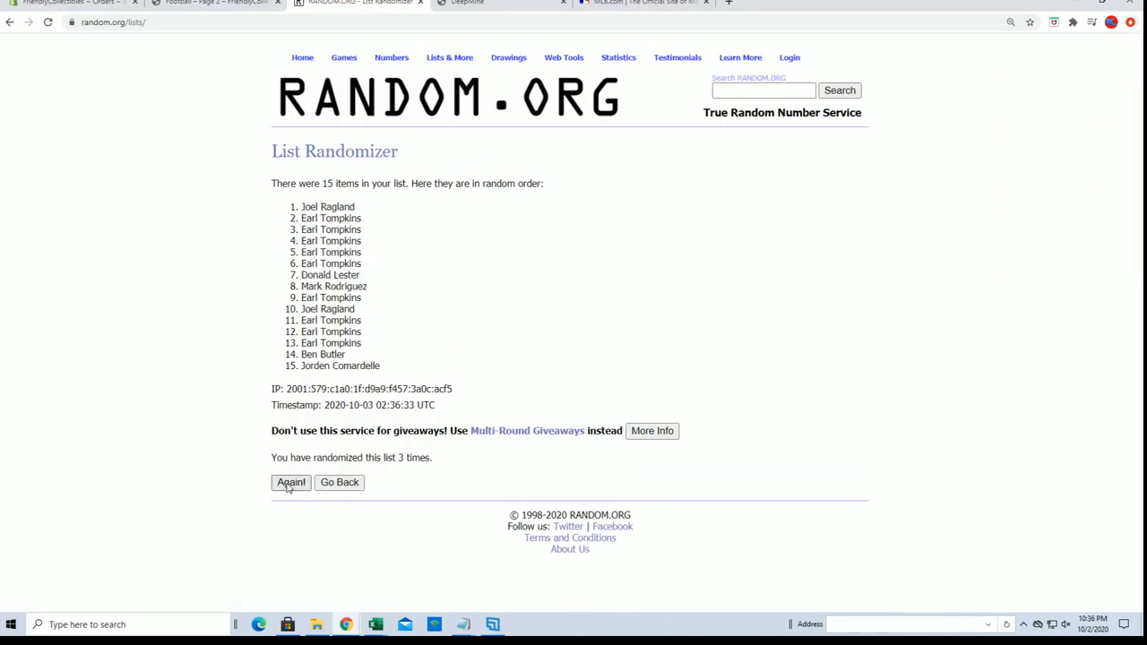
pyautogui.click(291, 483)
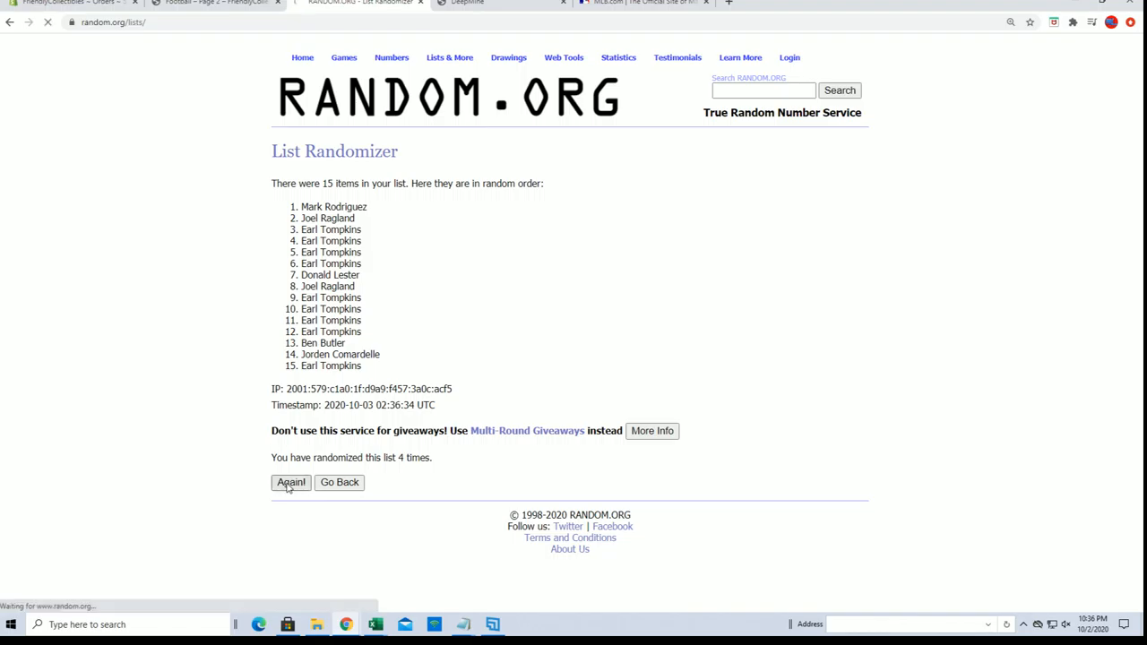
pyautogui.click(290, 483)
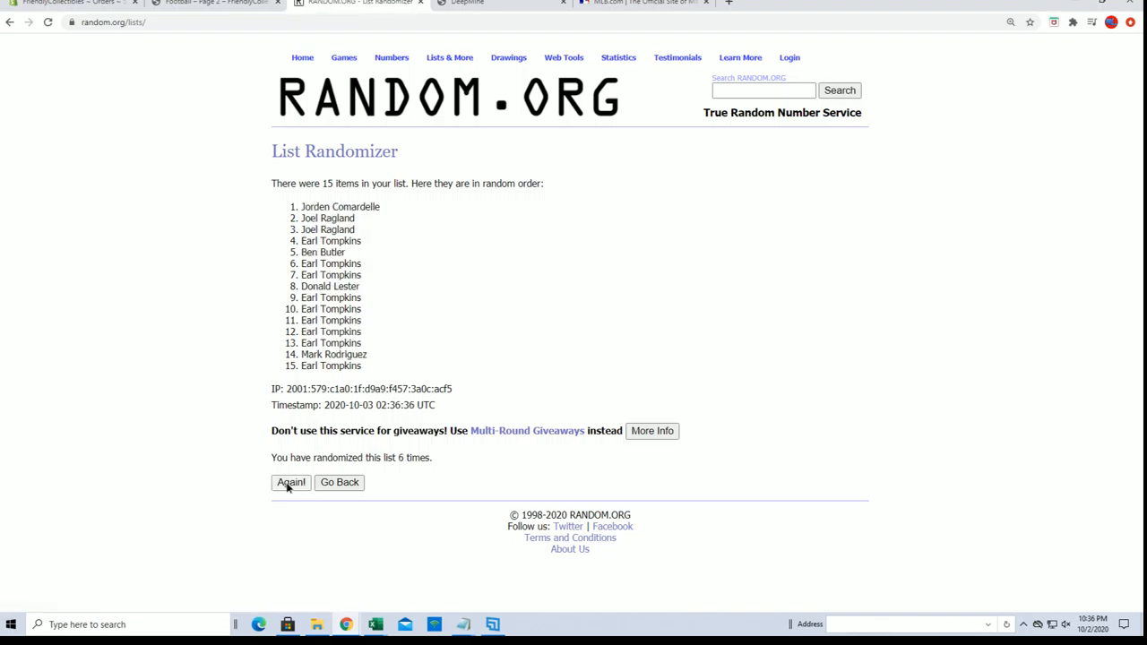
pyautogui.click(291, 483)
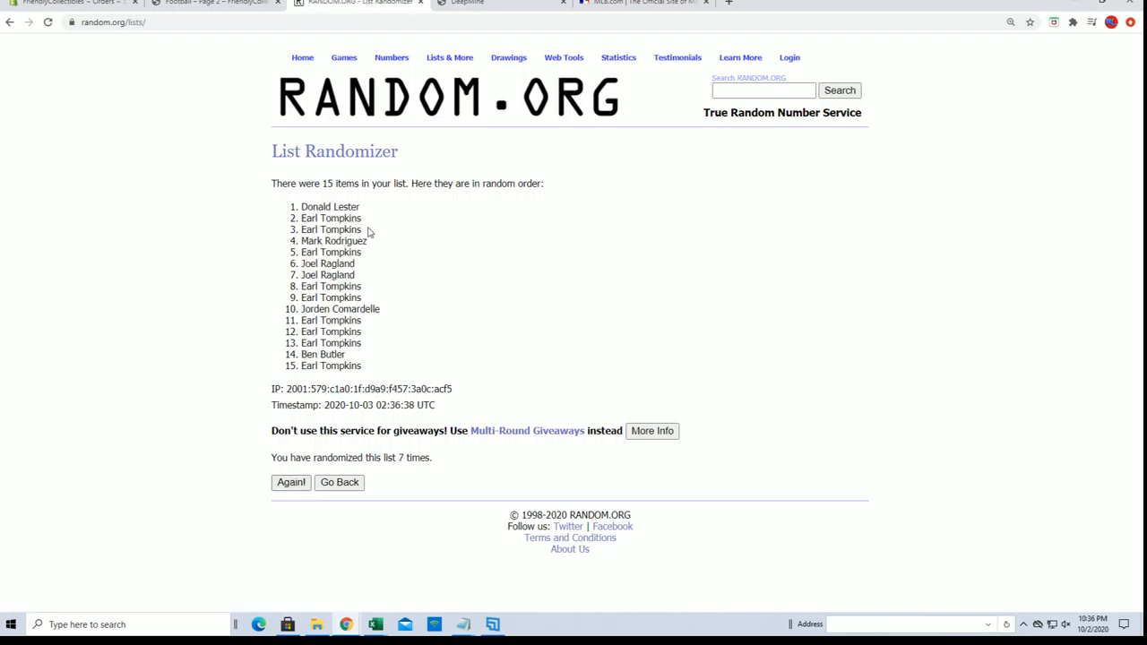
# Step: Select a randomized name from the shuffled list to copy into the note
pyautogui.doubleClick(330, 208)
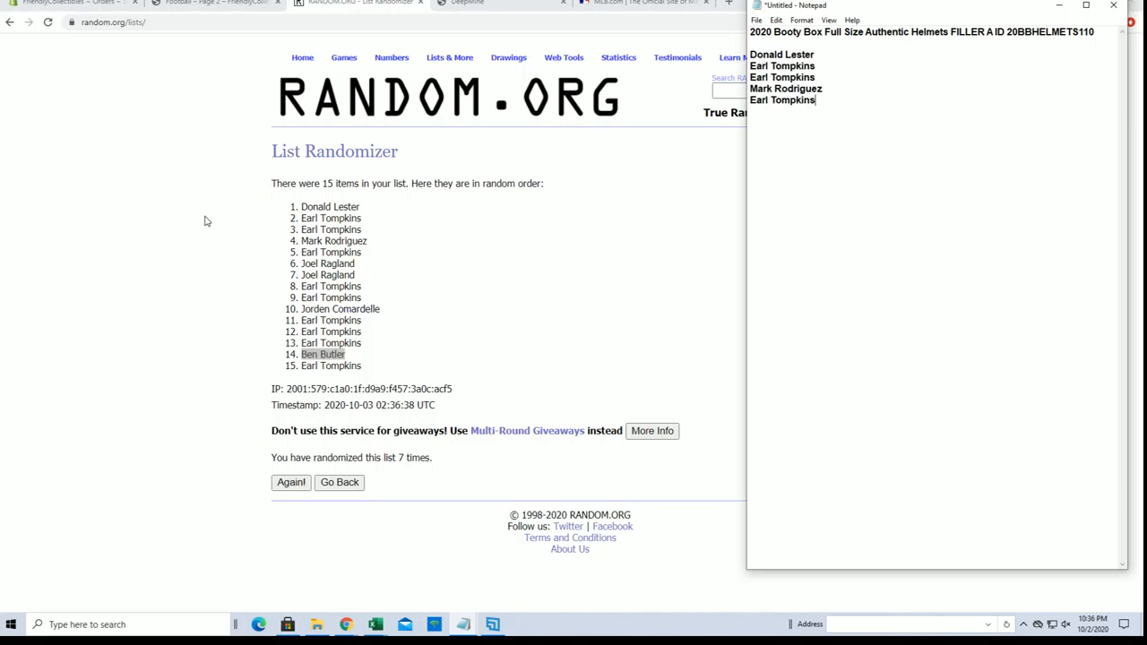
pyautogui.moveTo(201, 219)
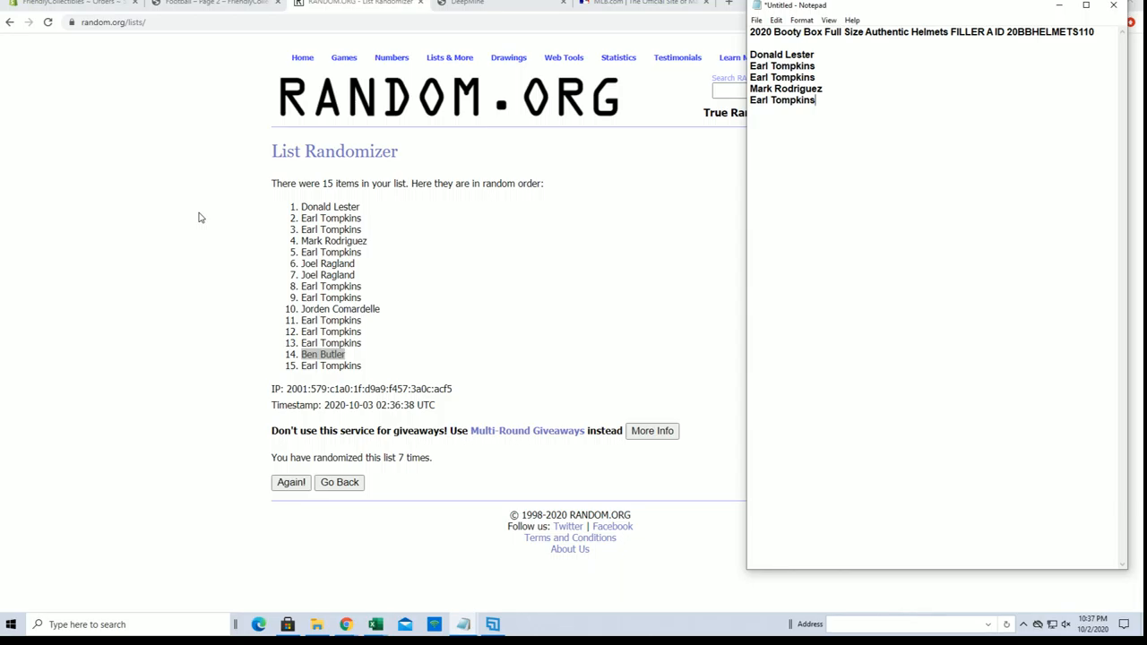